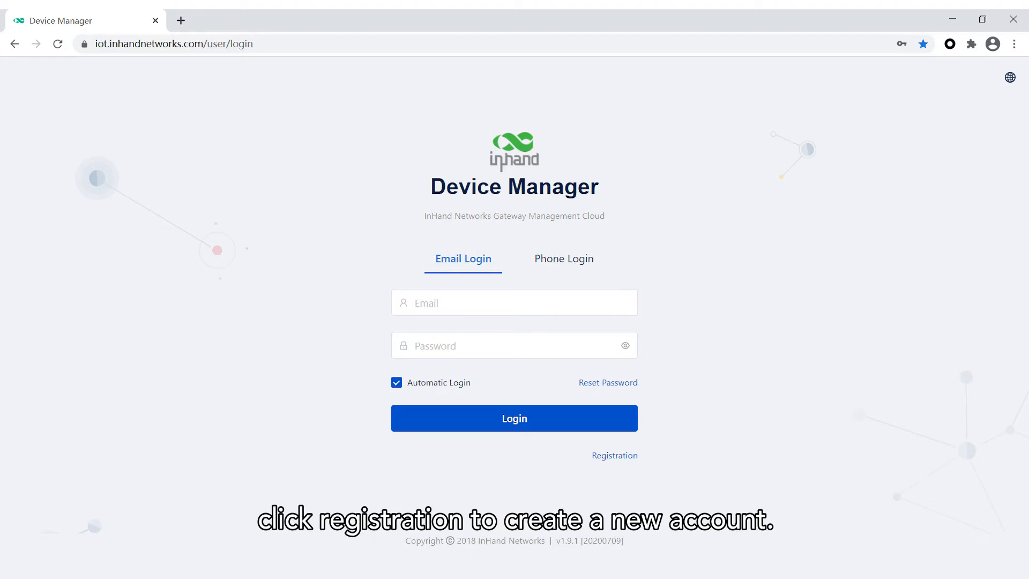
# Step: Log in to the Device Manager account to reach the empty home dashboard
pyautogui.click(615, 455)
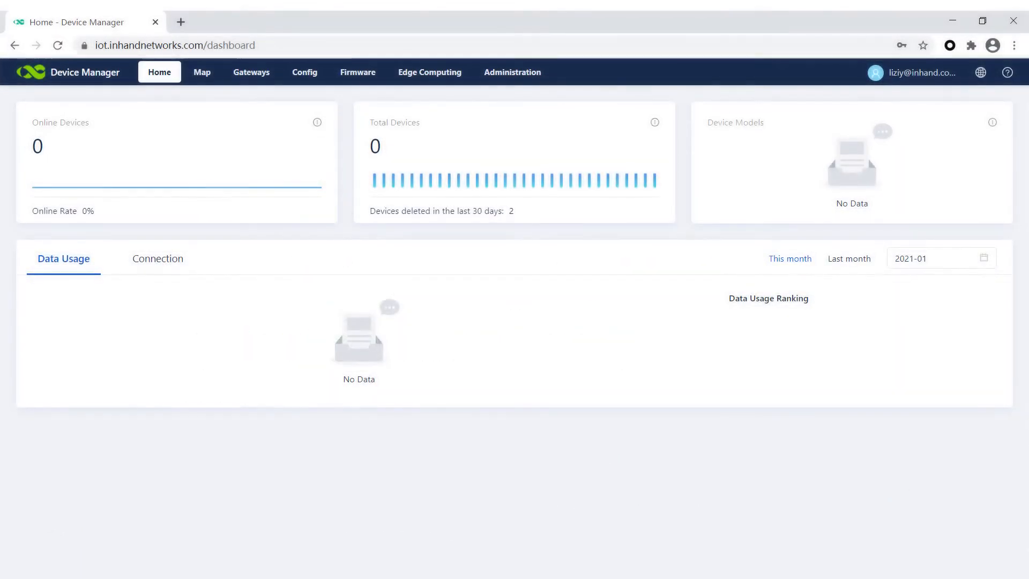
# Step: Start creating a new gateway from the Gateways list
pyautogui.click(251, 71)
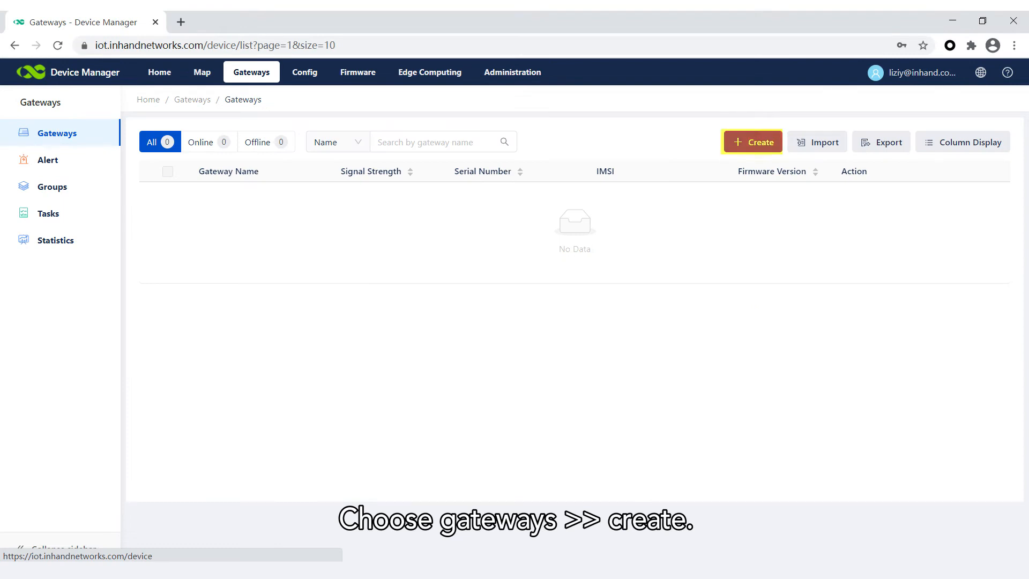
pyautogui.click(753, 141)
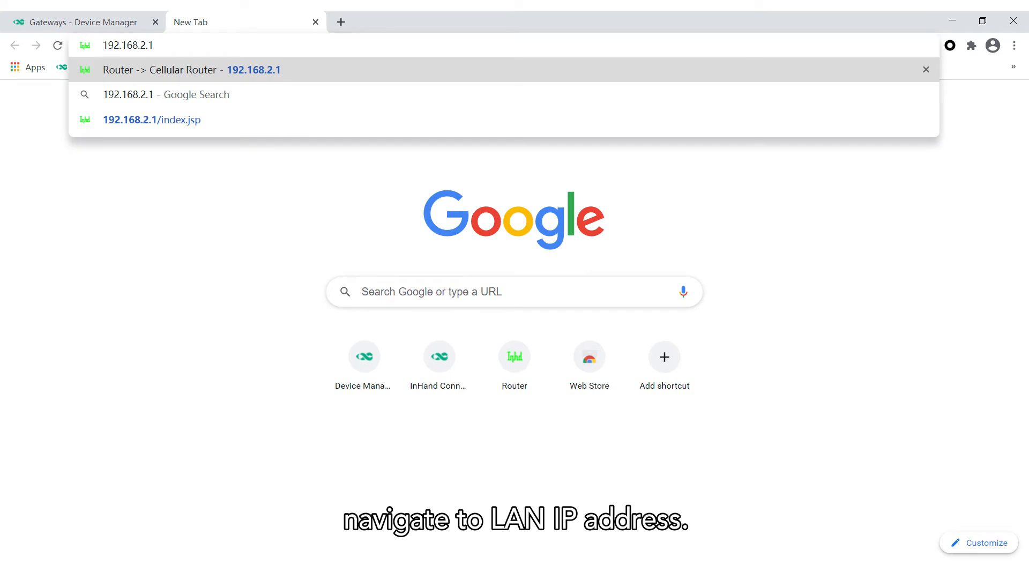
# Step: Log in to the router console at 192.168.2.1 as adm and copy its serial number
pyautogui.click(183, 69)
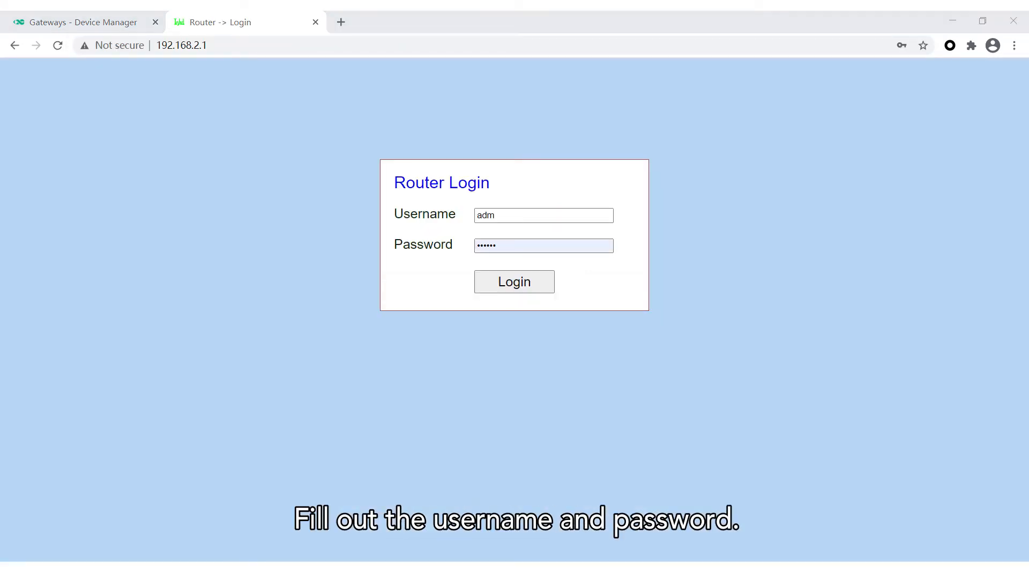
pyautogui.click(514, 281)
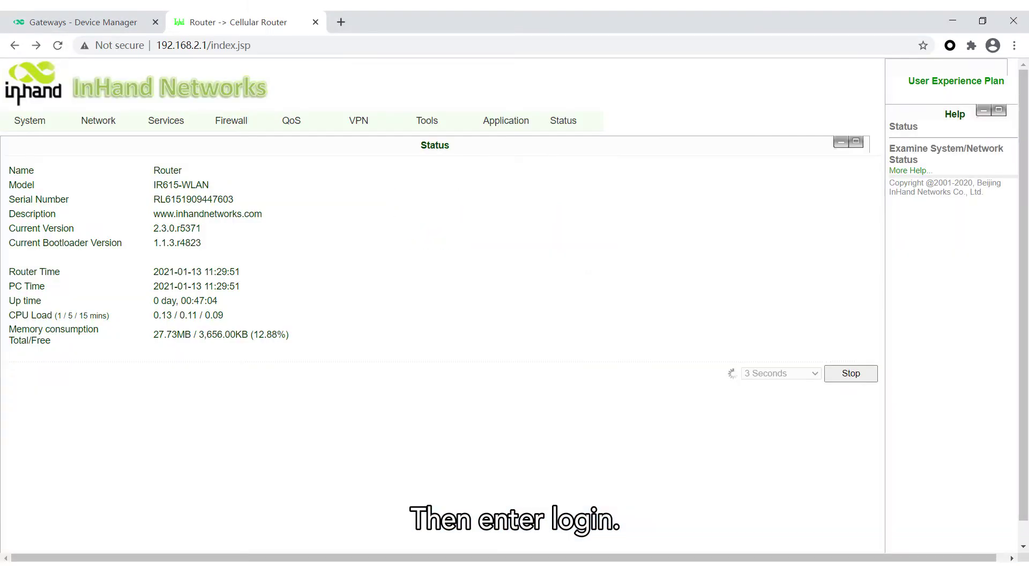
pyautogui.doubleClick(192, 199)
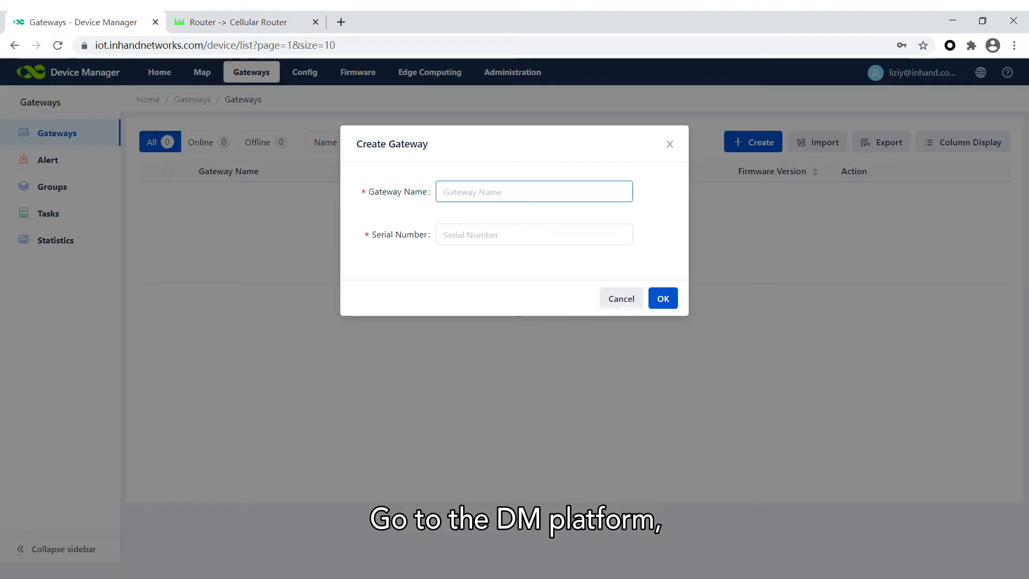
pyautogui.write('IR615-WLAN')
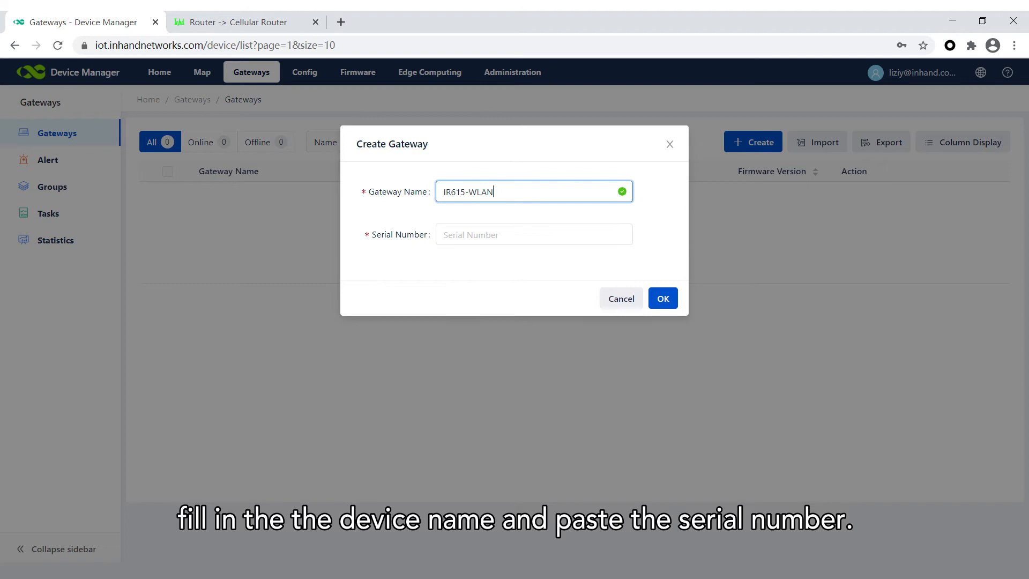
pyautogui.write('RL6151909447603')
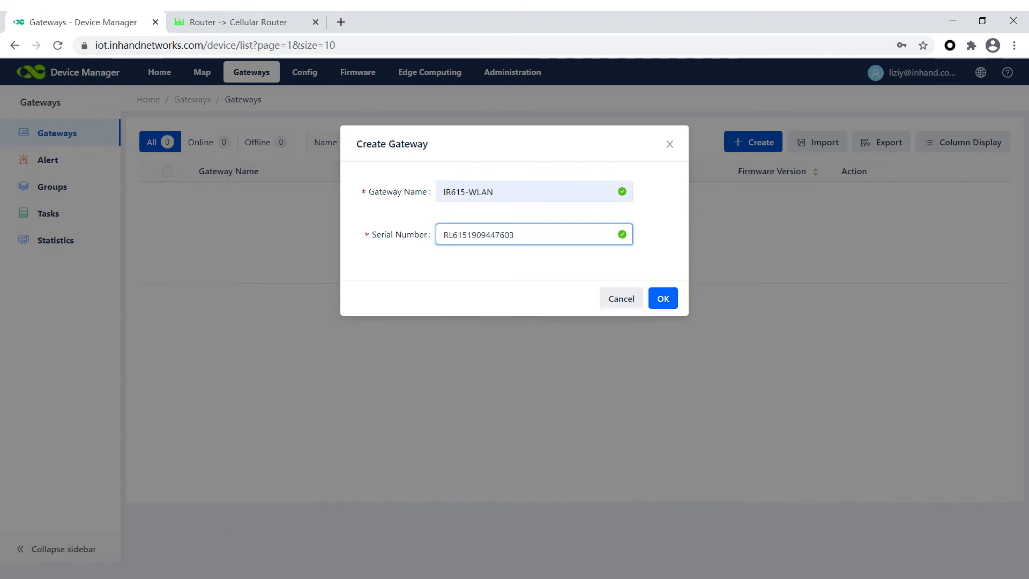
pyautogui.click(664, 298)
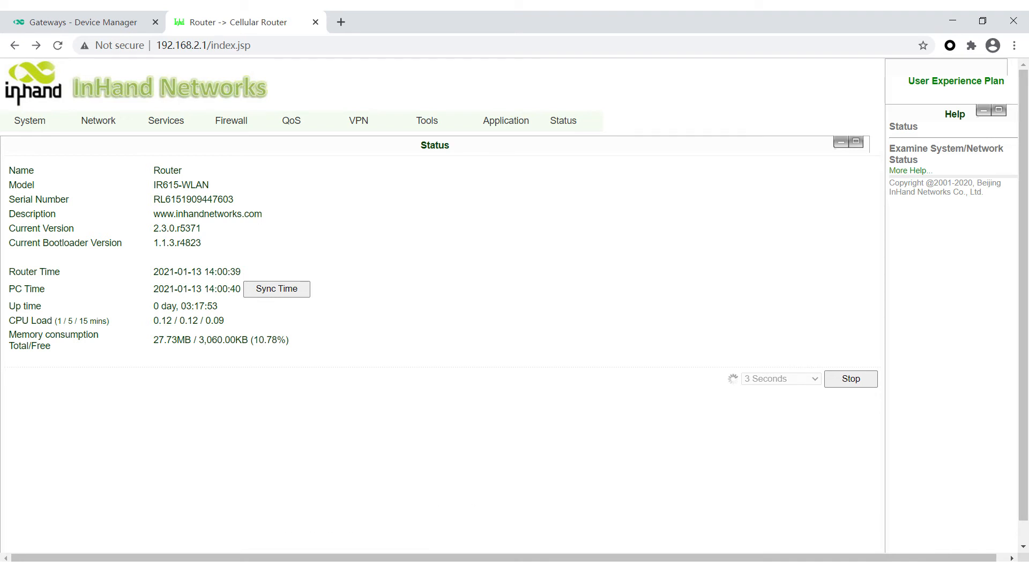
pyautogui.click(166, 121)
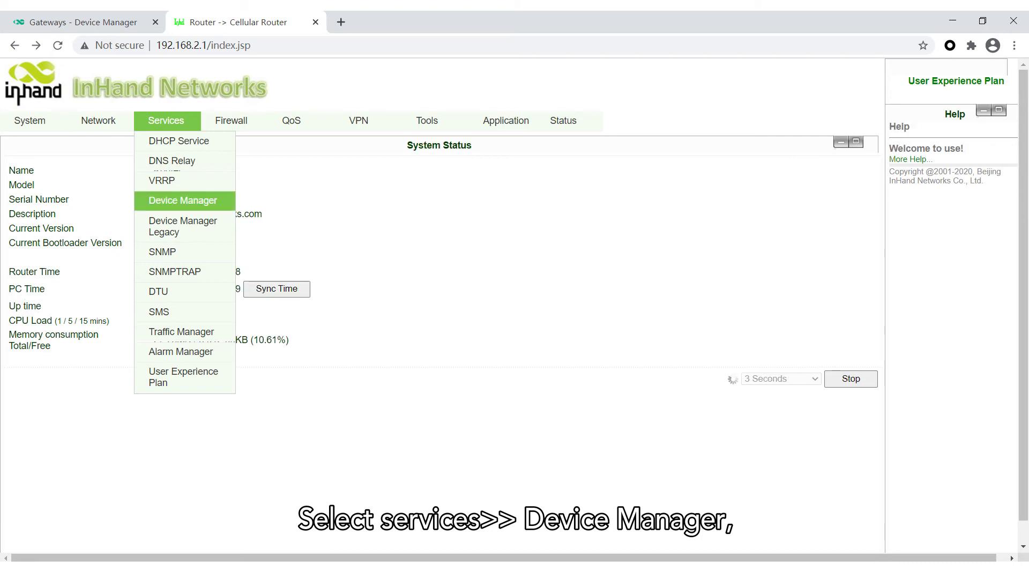
pyautogui.click(182, 201)
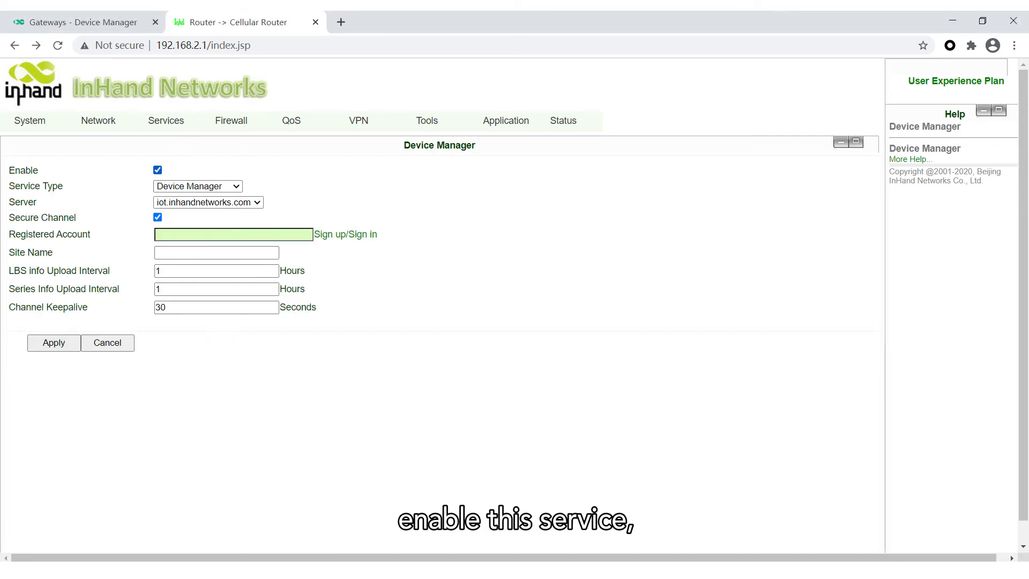
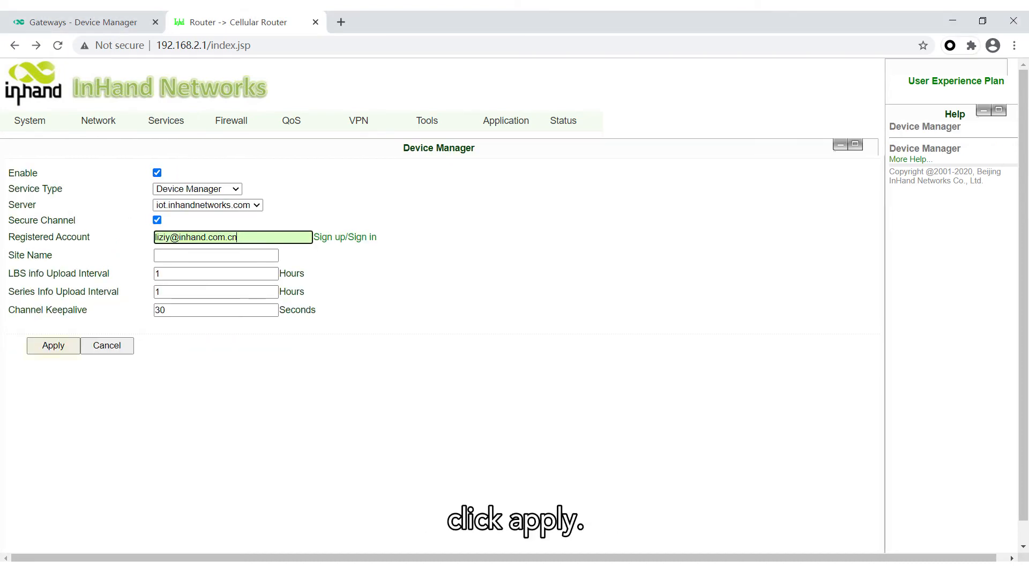
pyautogui.click(53, 345)
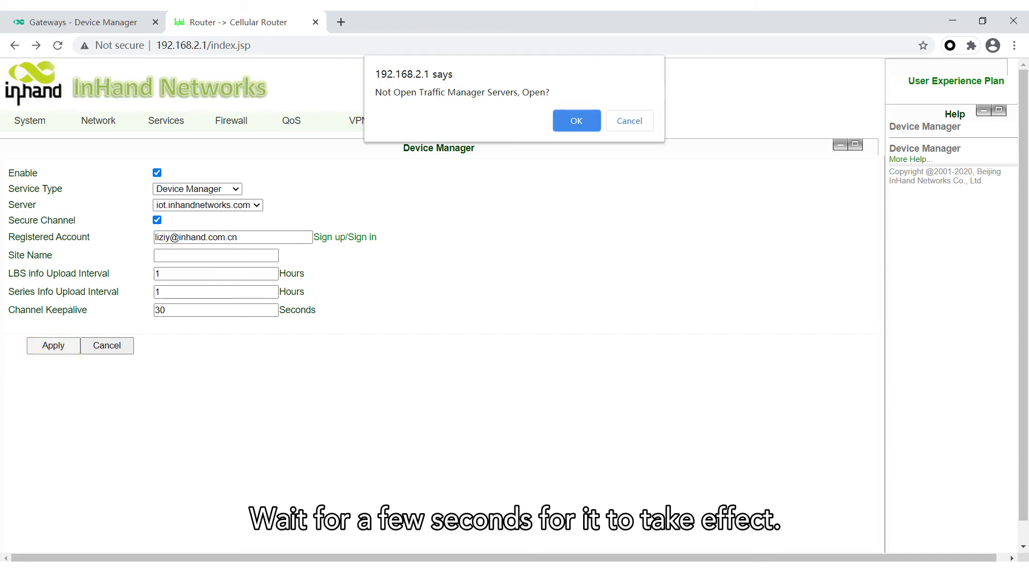
pyautogui.click(577, 120)
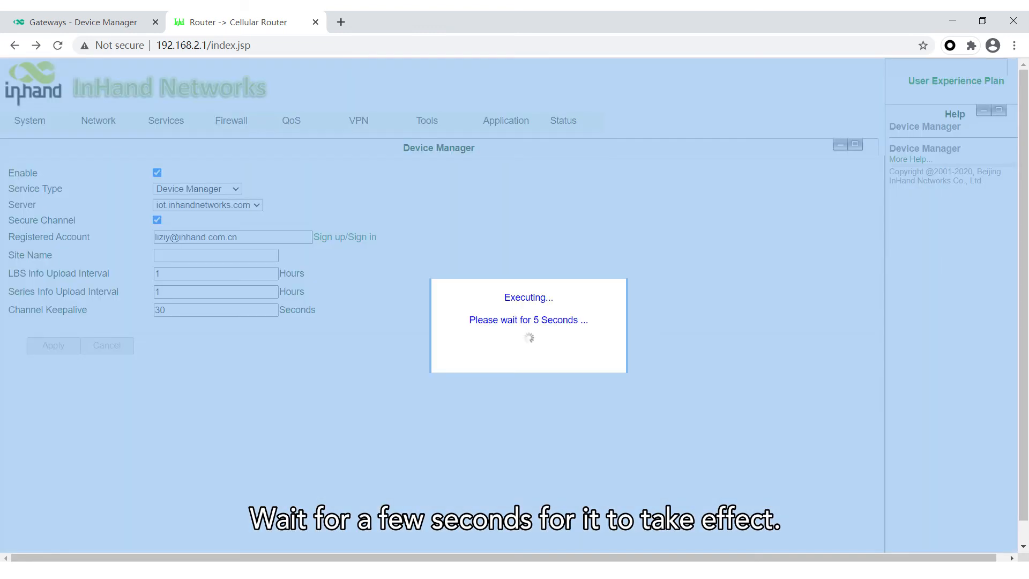
pyautogui.click(75, 22)
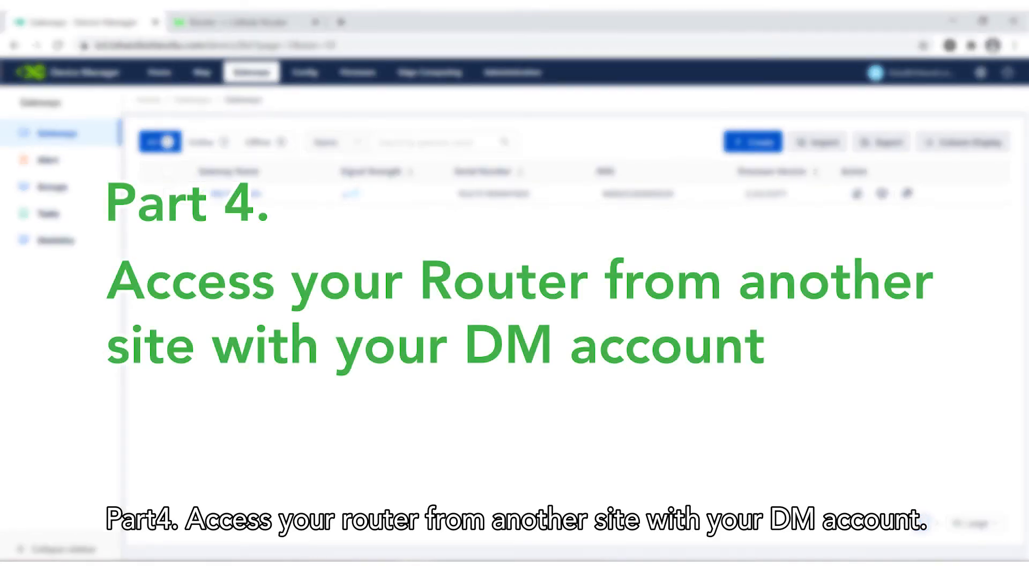
pyautogui.click(181, 22)
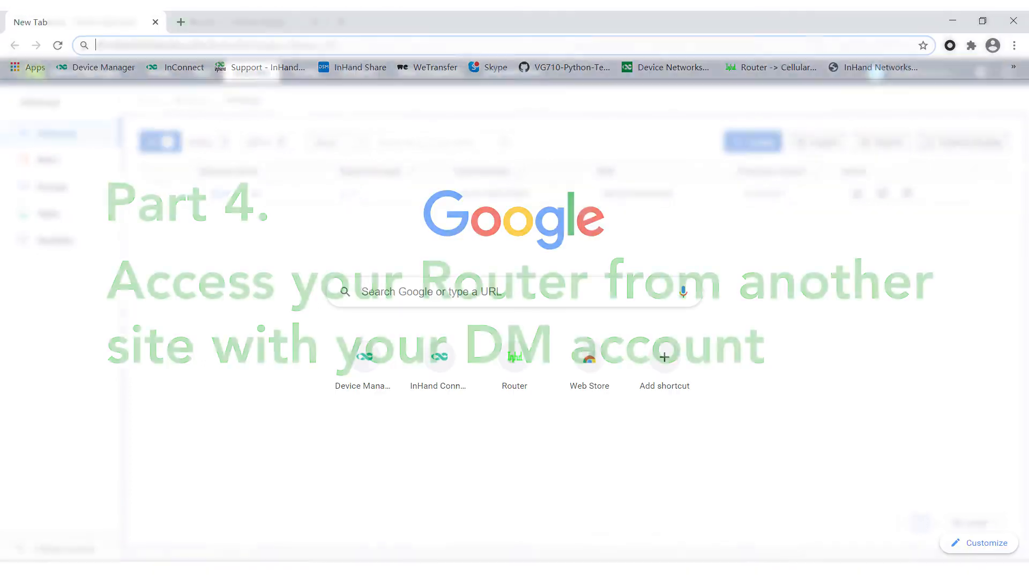
pyautogui.write('https://iot.inhandnetworks.com')
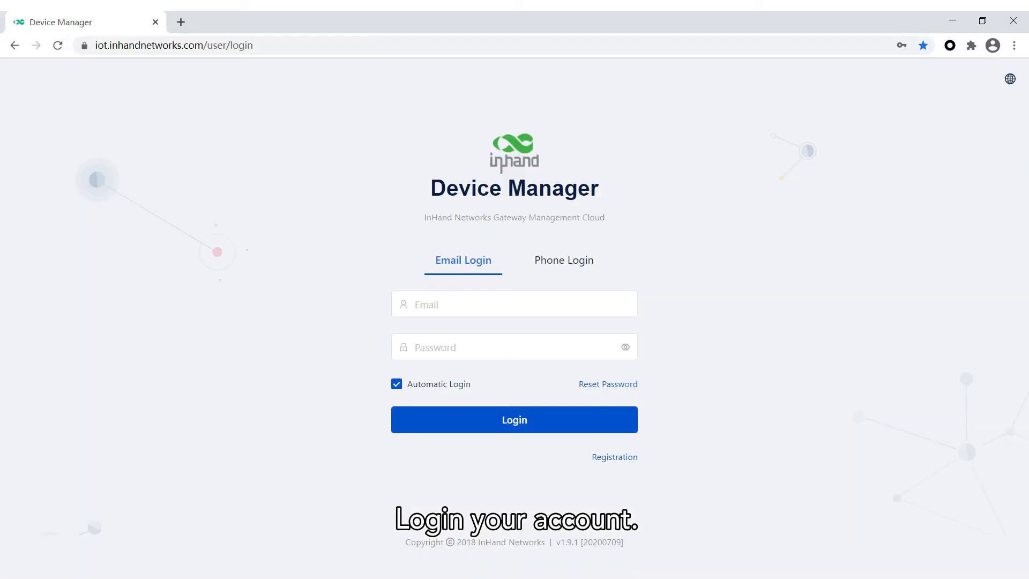
# Step: Log in and open IR615-WLAN's remote web management link, then log in to the router
pyautogui.click(514, 420)
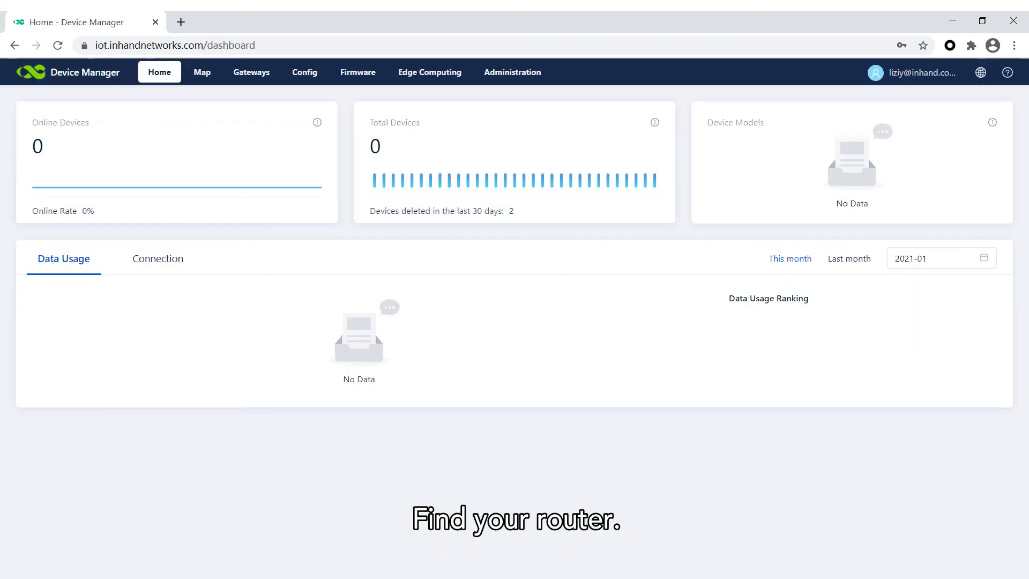
pyautogui.click(251, 72)
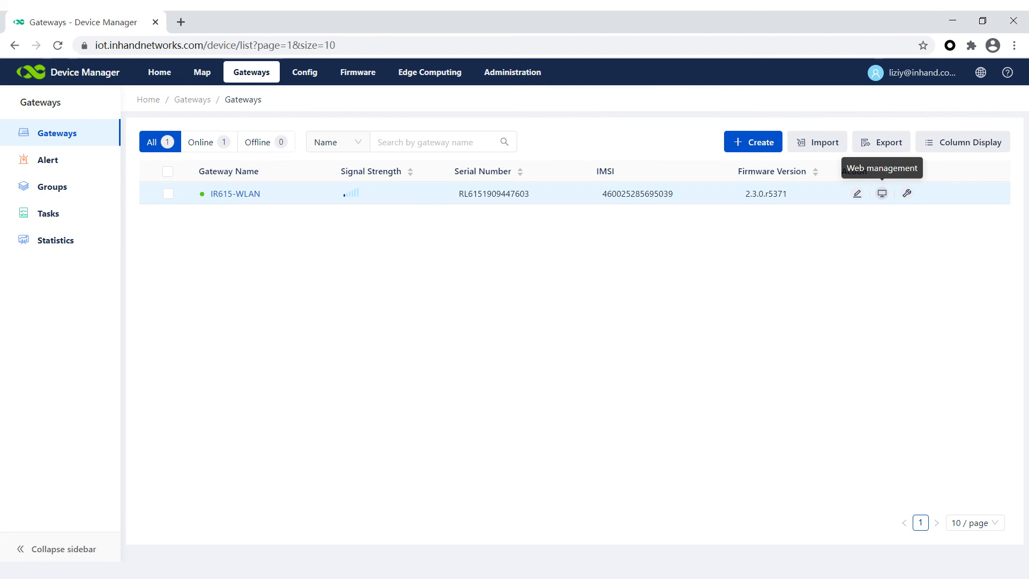
pyautogui.click(882, 194)
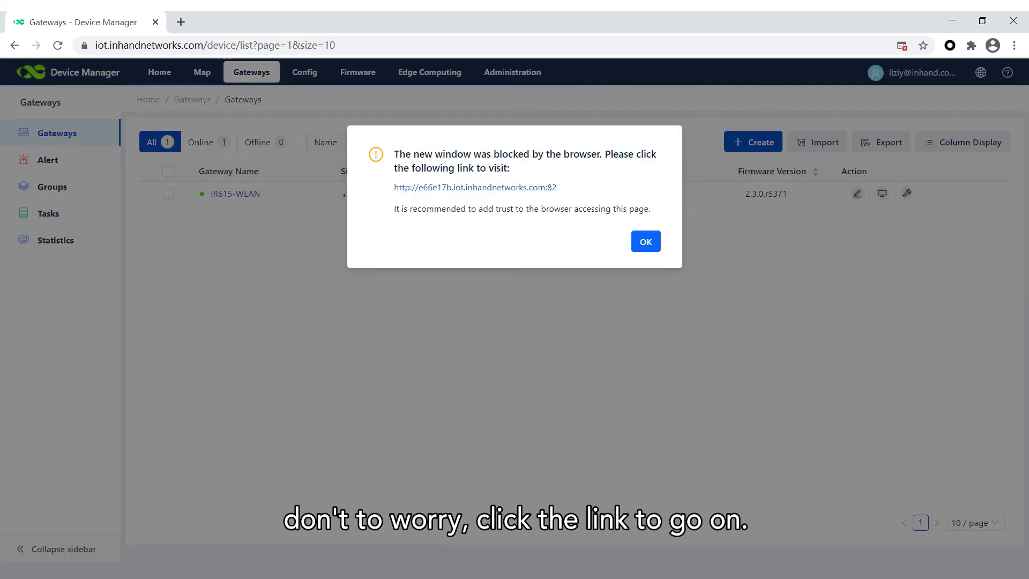
pyautogui.click(474, 187)
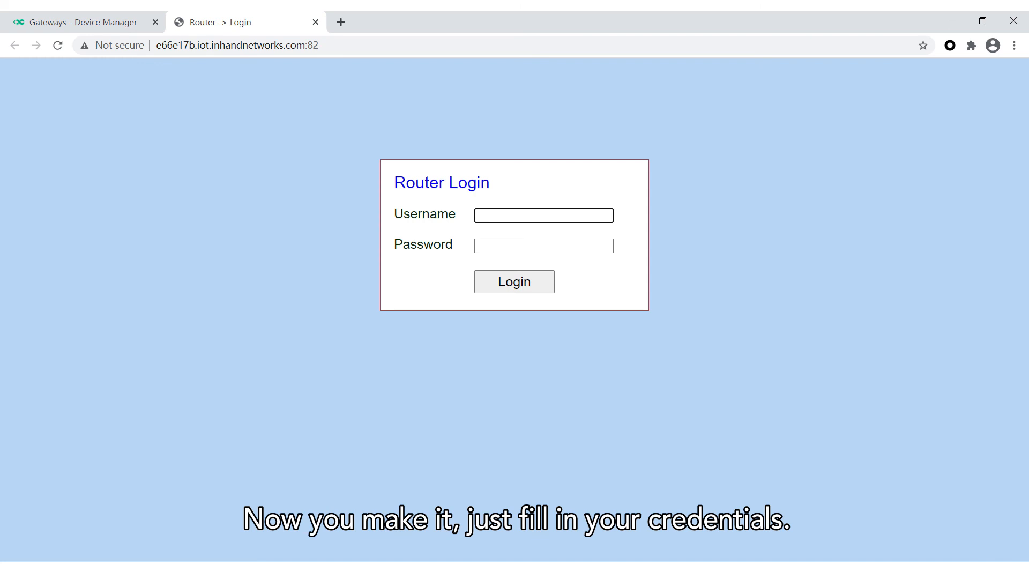
pyautogui.click(514, 281)
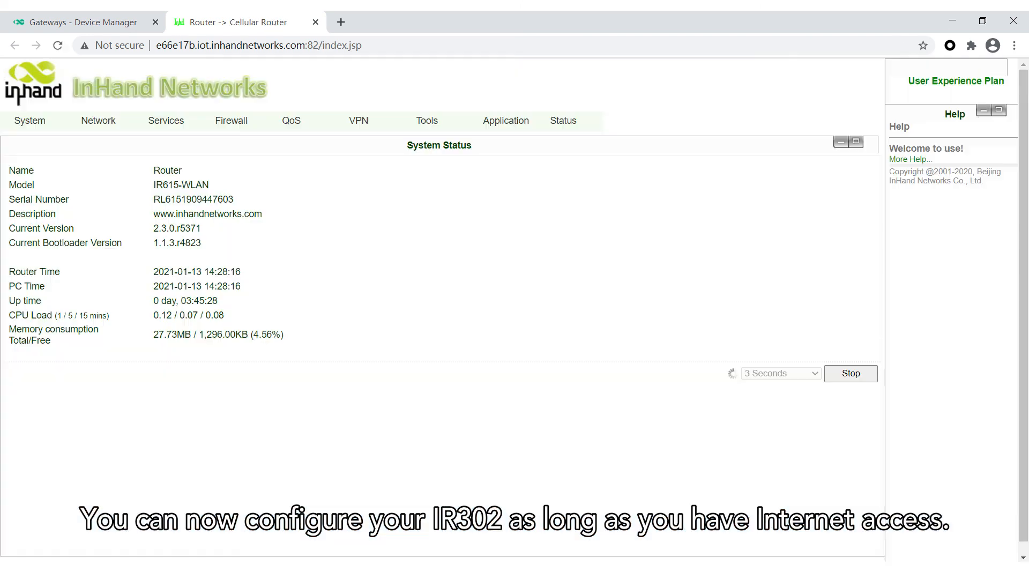